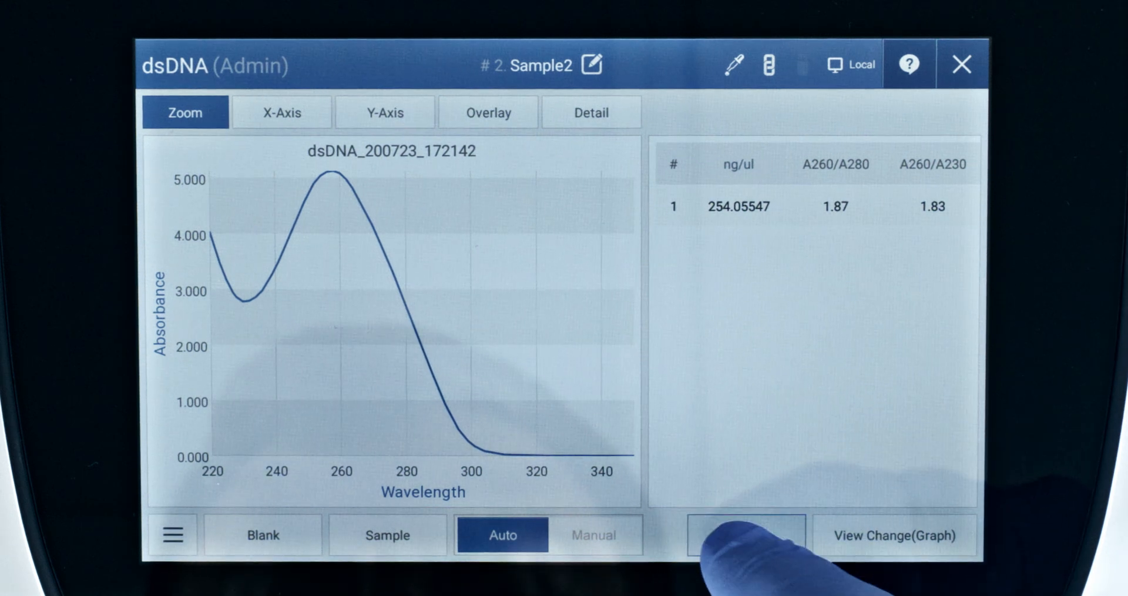
Step: Turn on report output for the Sample2 dsDNA result (254.05547 ng/µl)
left_click(744, 535)
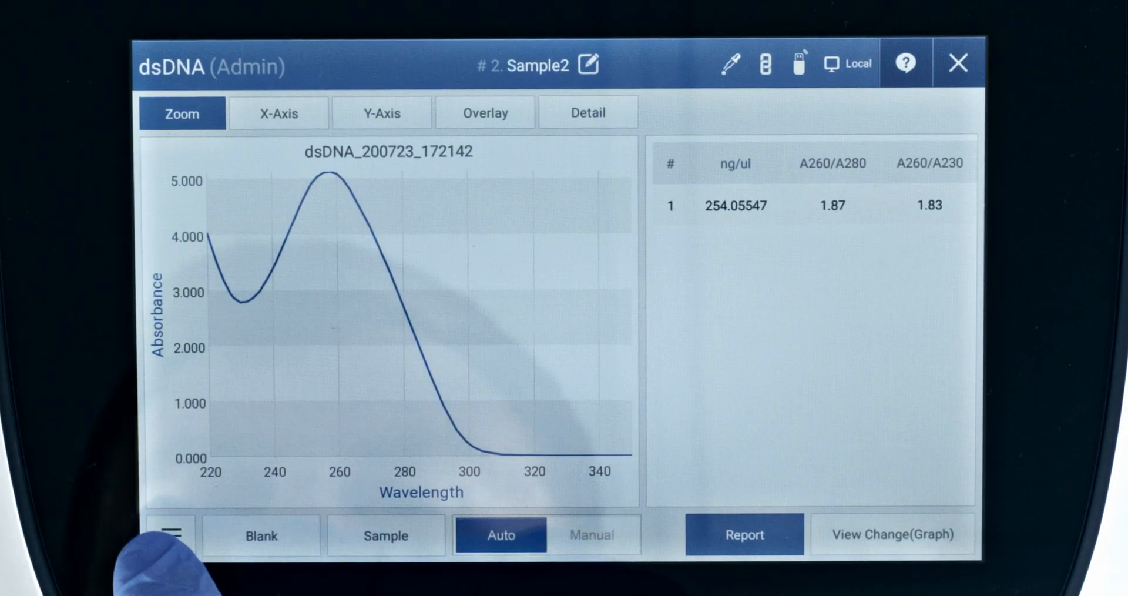
Step: Start saving the results to usbdisk2, filed as dsDNA_200723_172142 in DNA concentrations
left_click(172, 535)
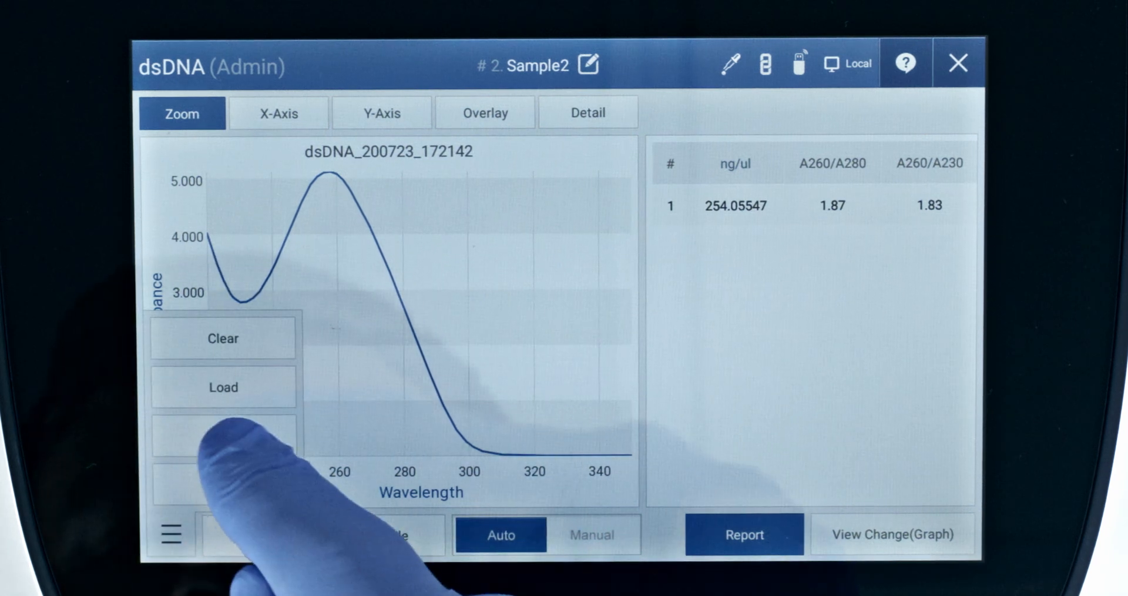
left_click(223, 446)
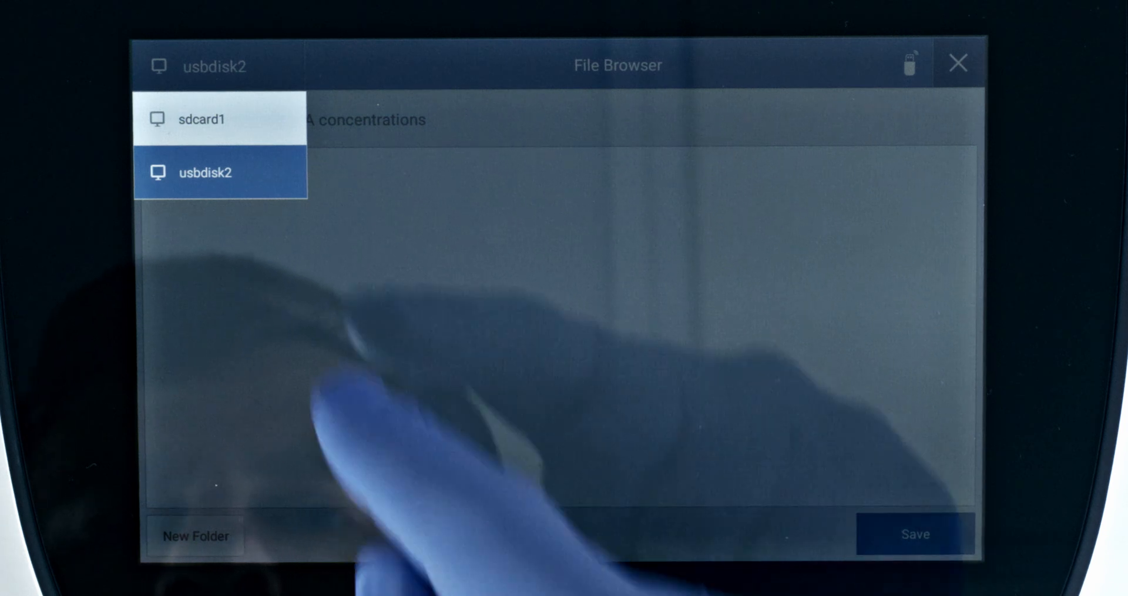
left_click(208, 172)
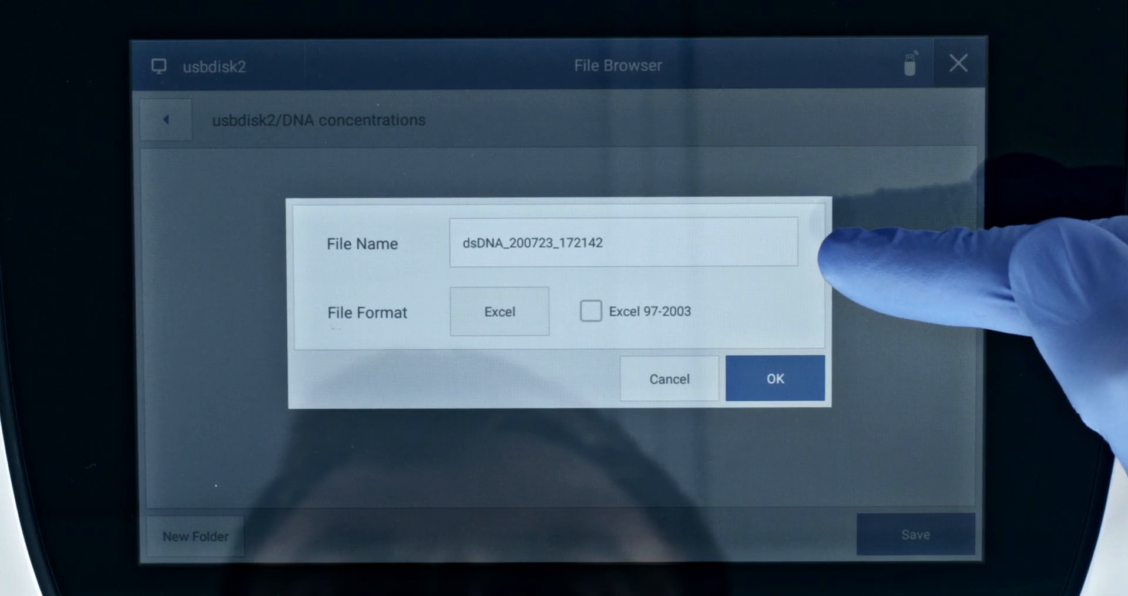
Step: Set the file format back to Excel and save dsDNA_200723_172142 into DNA concentrations
left_click(775, 378)
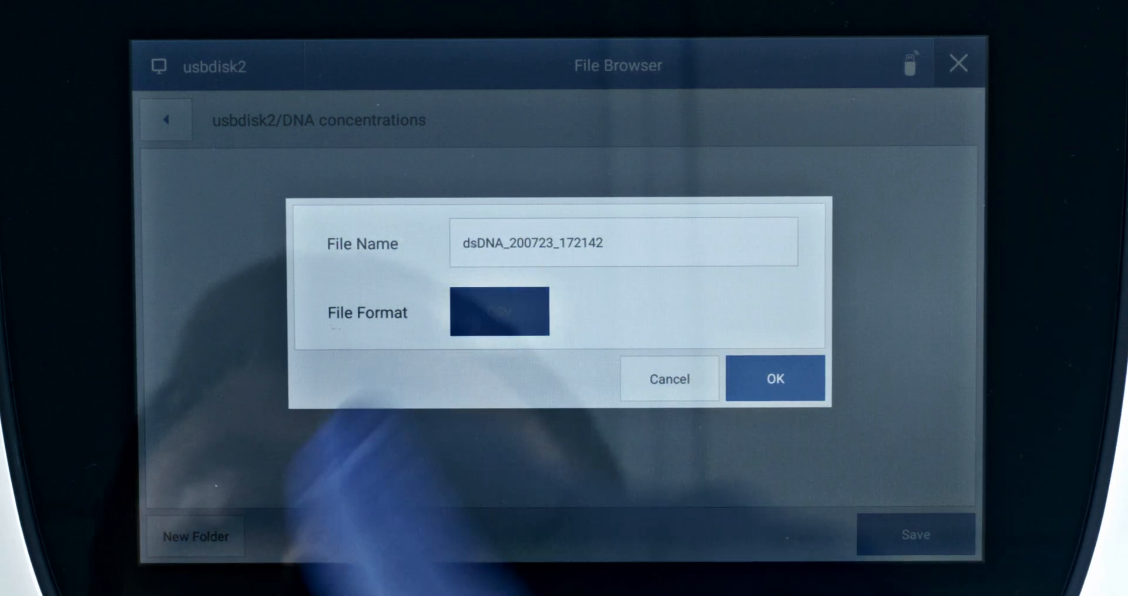
left_click(499, 312)
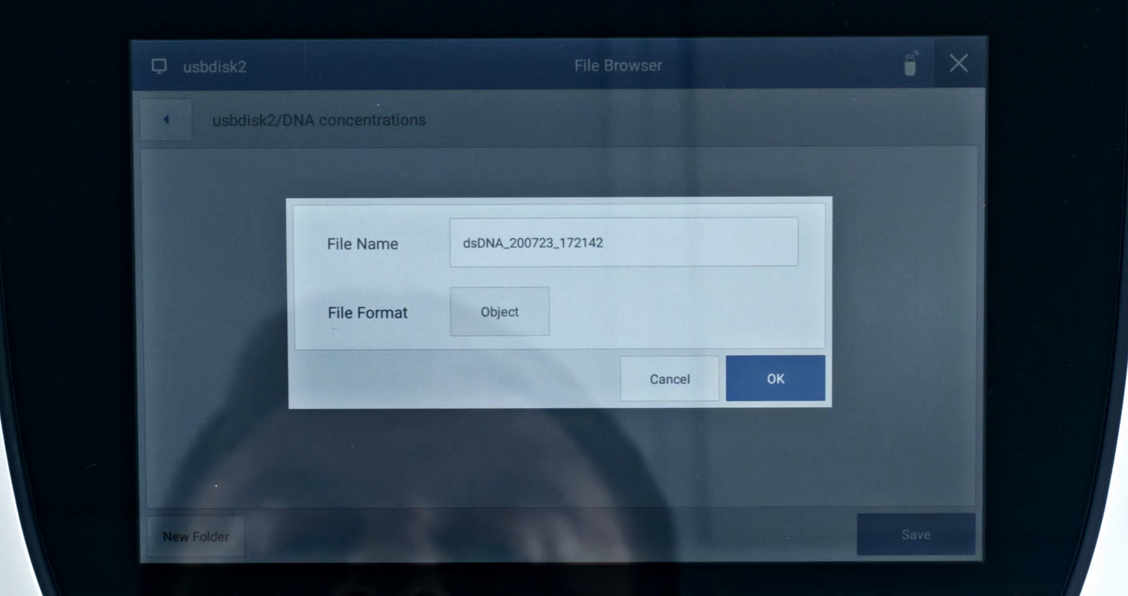
left_click(497, 311)
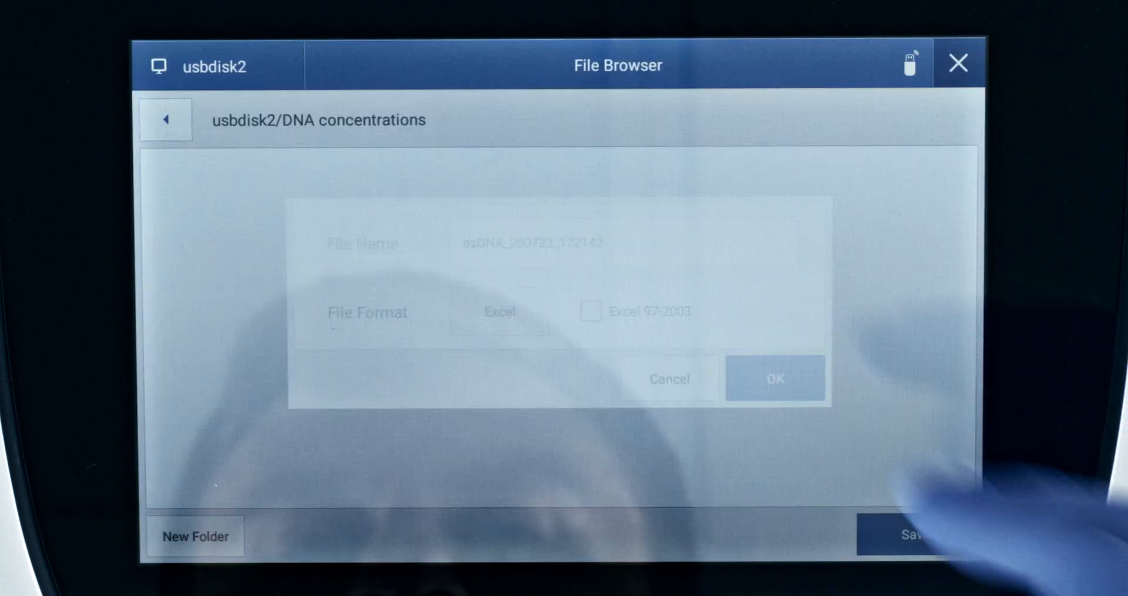
left_click(776, 379)
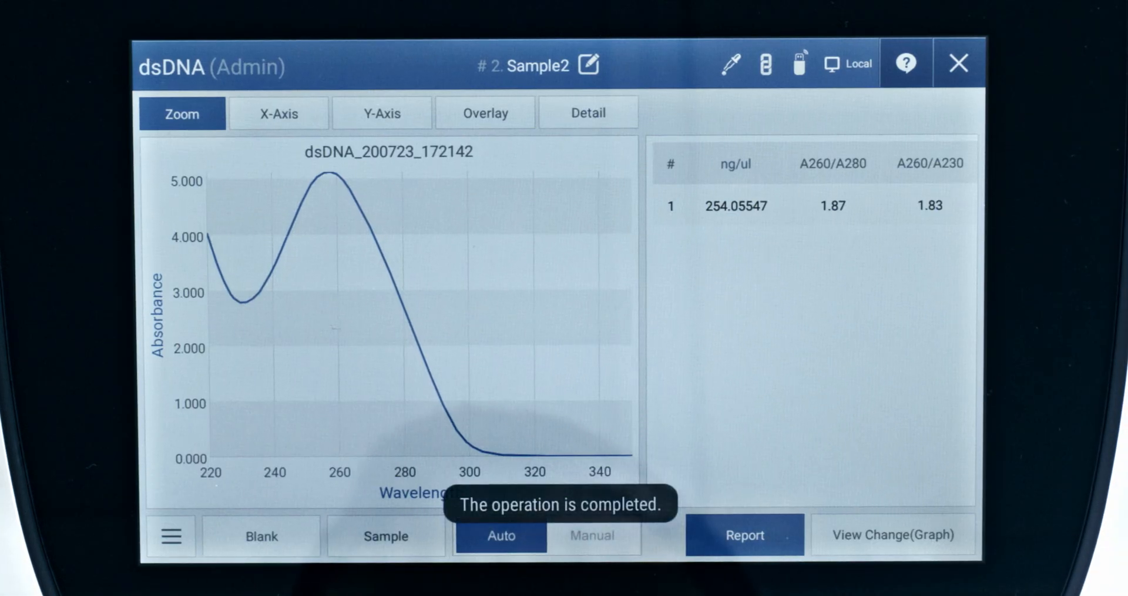